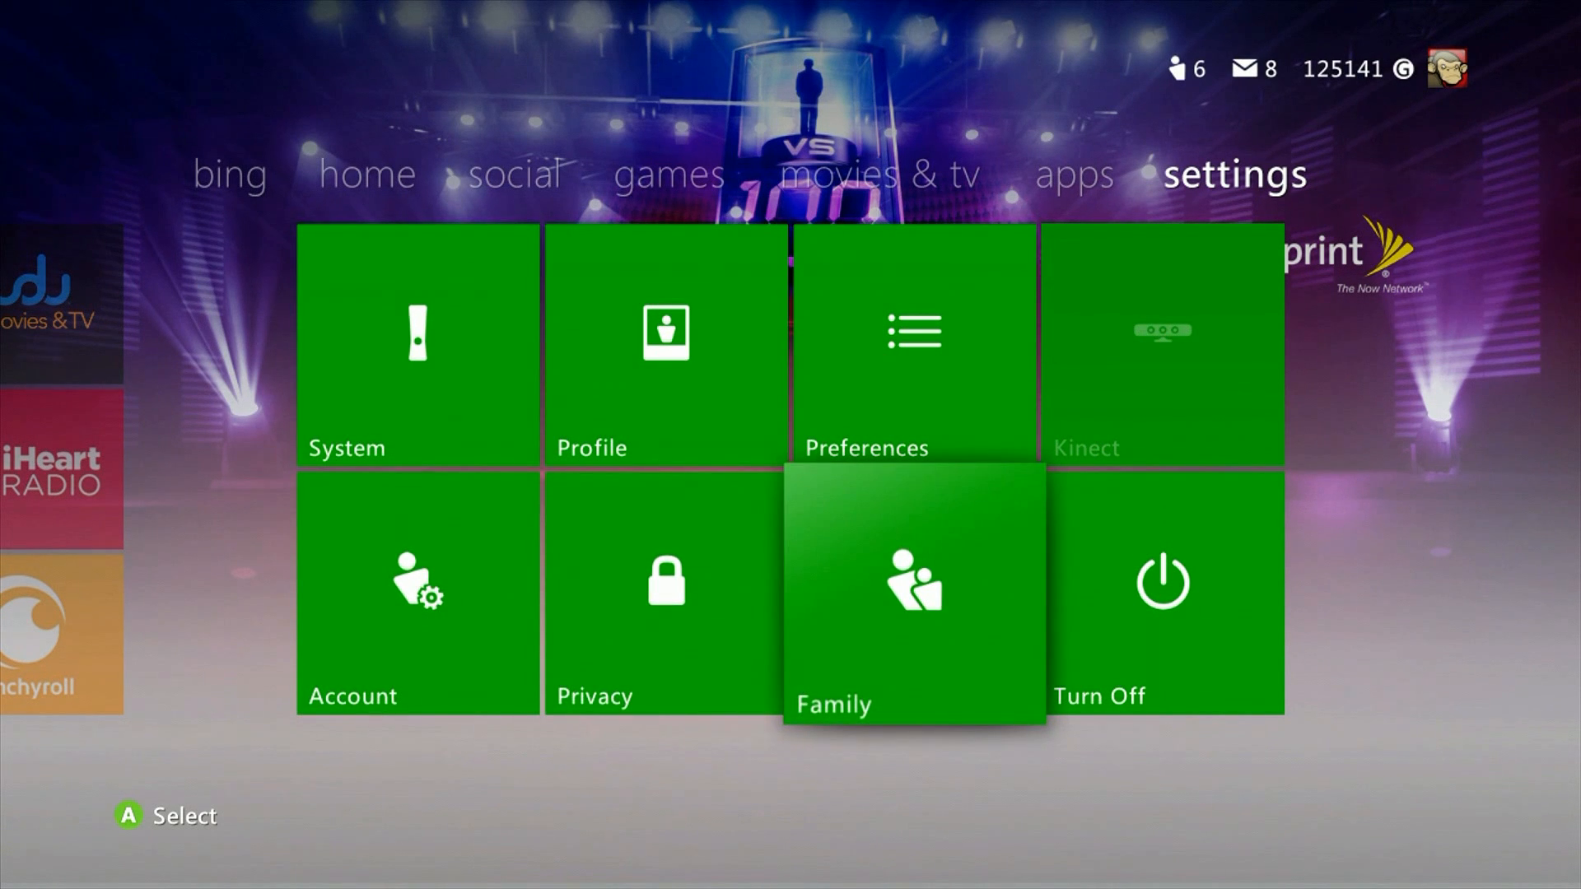
- Choose the Family tile in Settings to begin resetting the family pass code
left_click(913, 594)
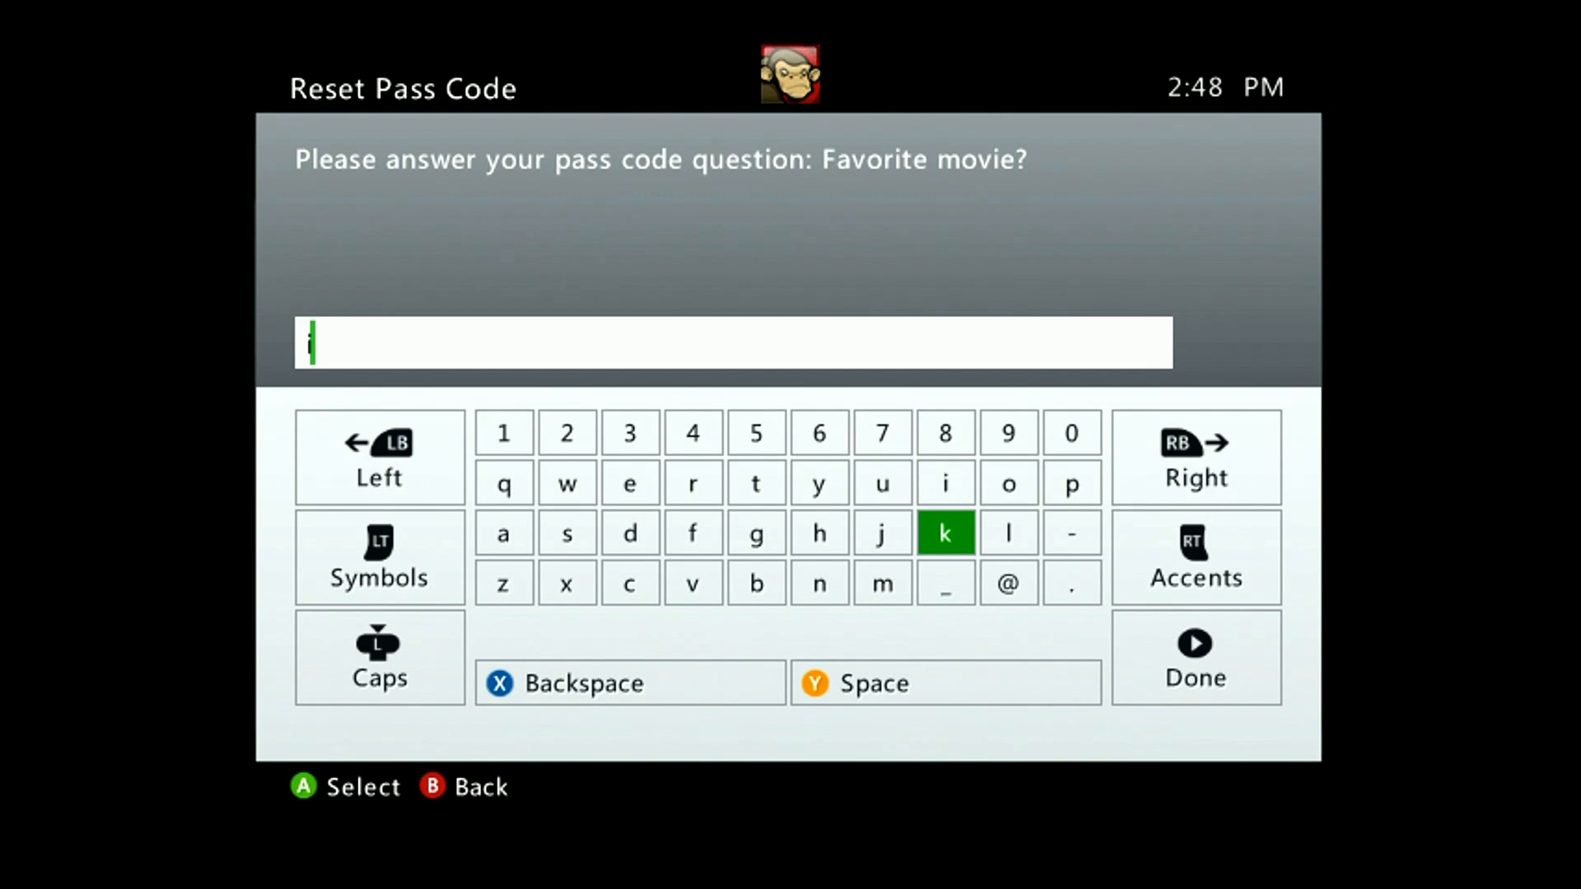
- Enter an answer to the 'Favorite movie?' question on the on-screen keyboard
left_click(1007, 531)
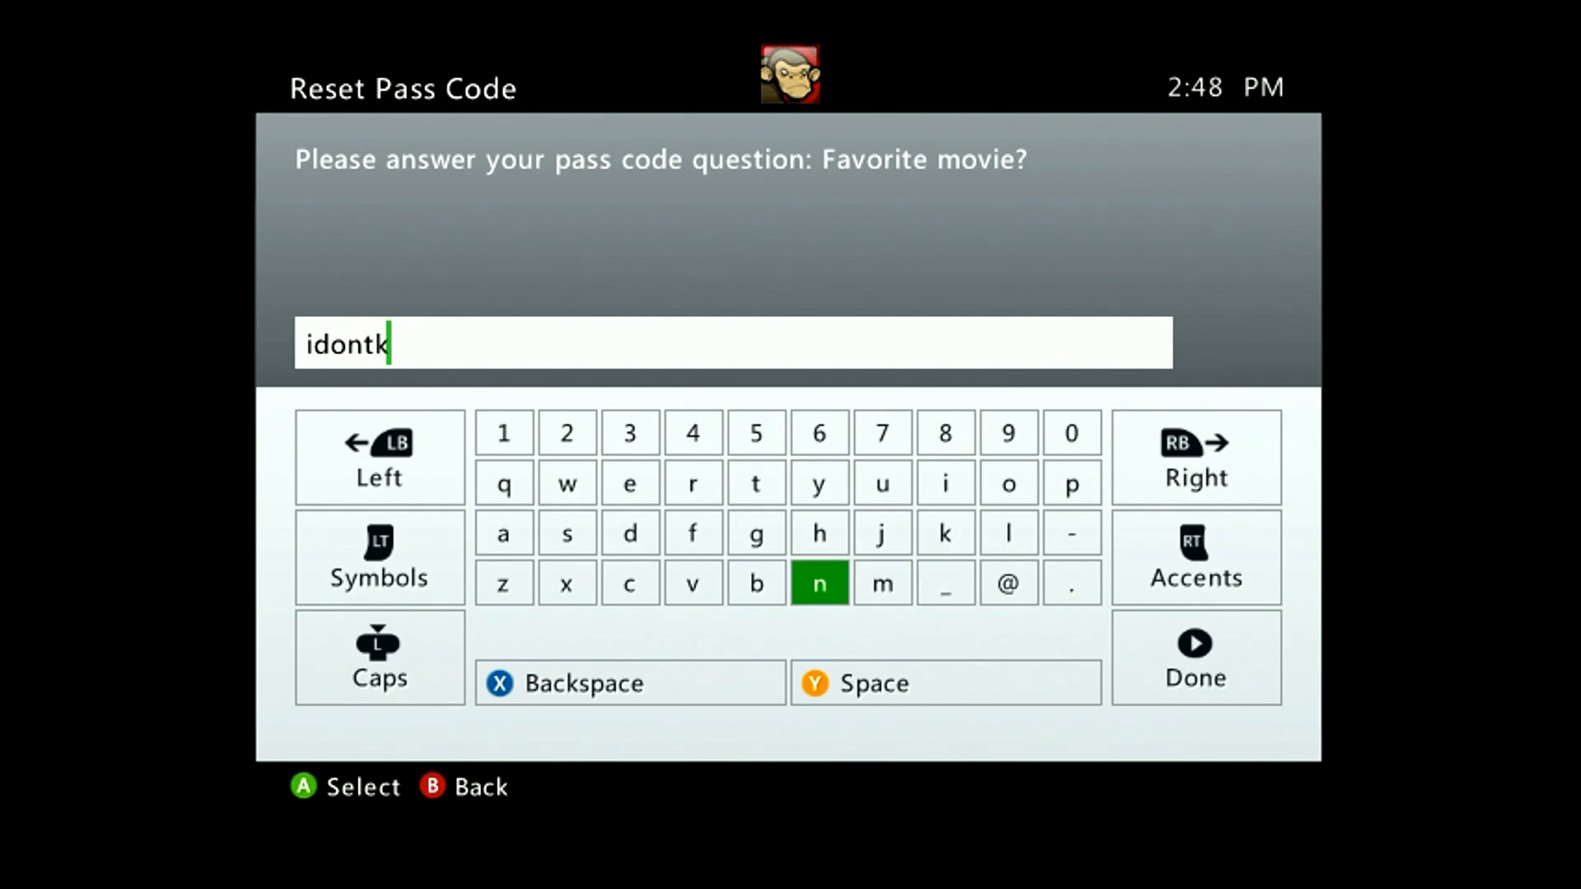
left_click(566, 482)
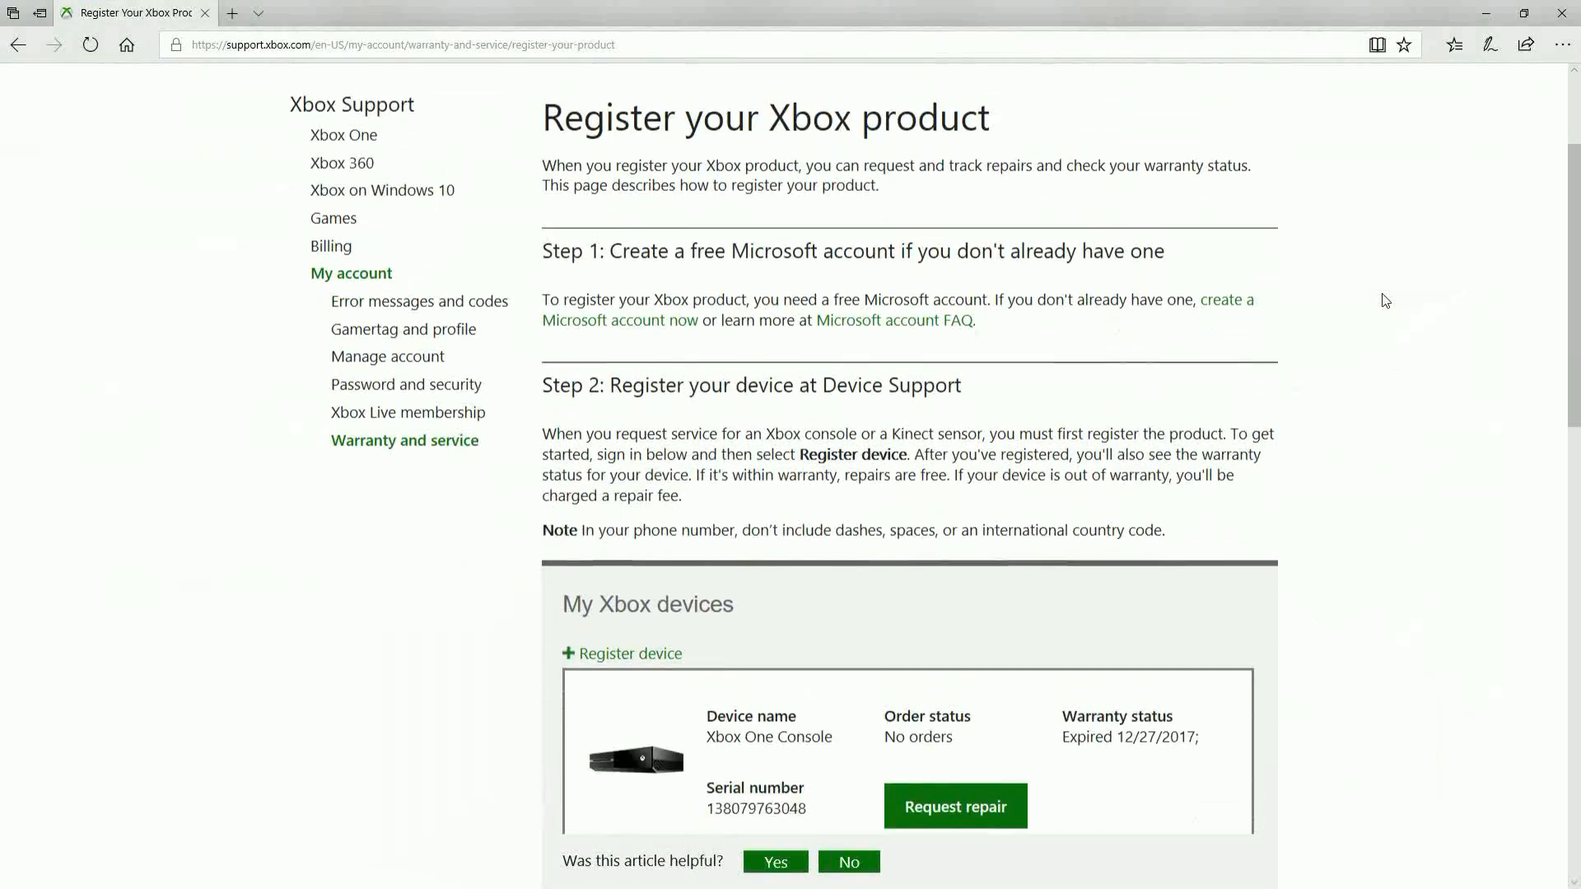
- Register a new Xbox device with the console serial number and phone number
scroll("down", 3)
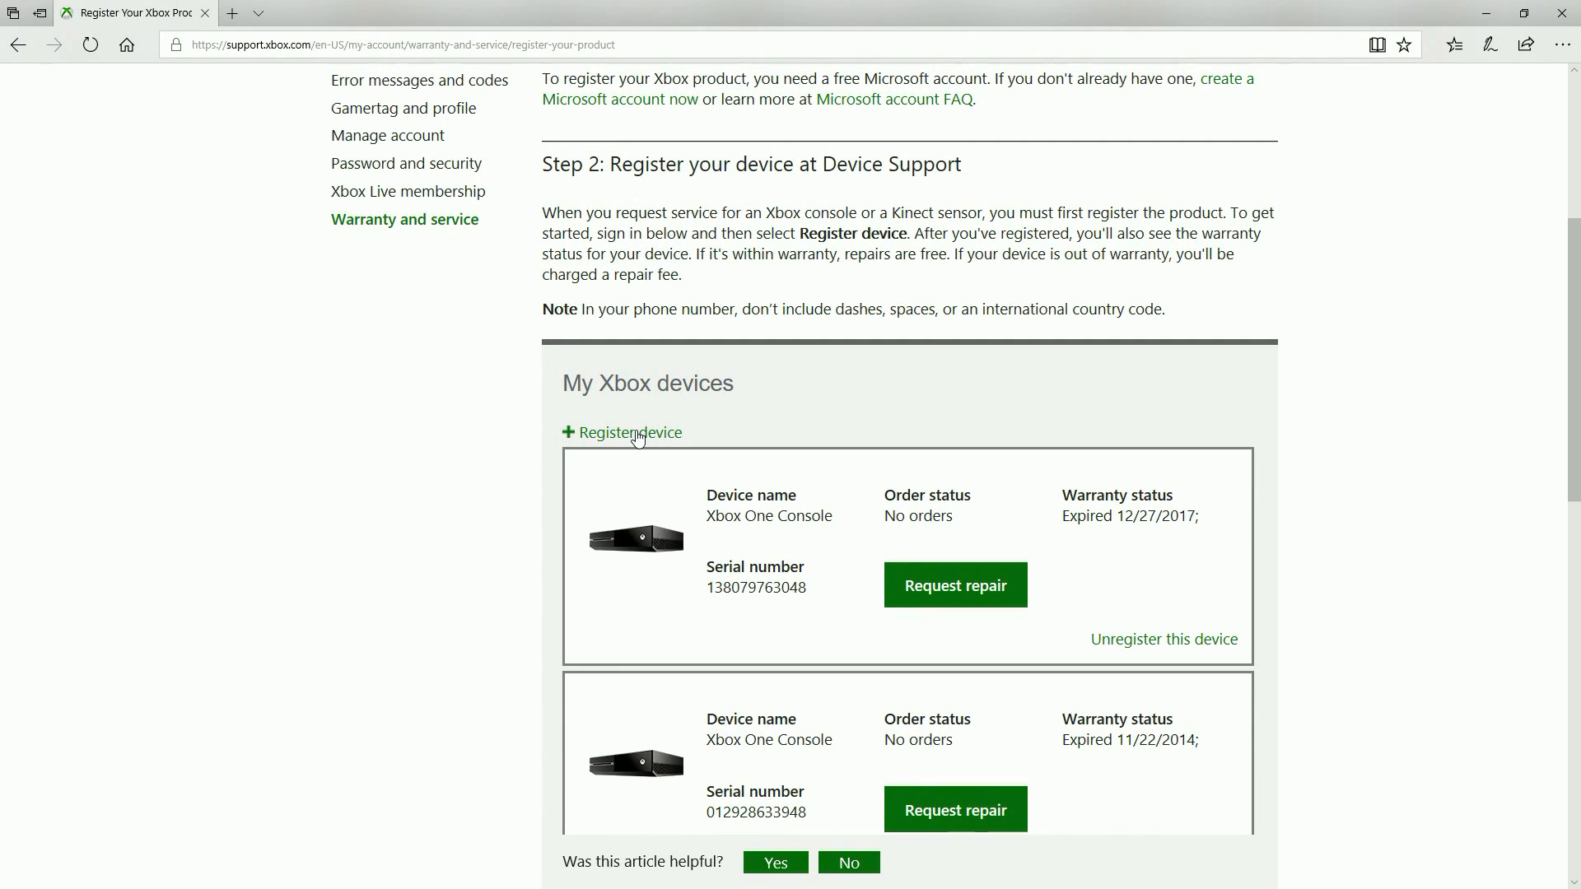
left_click(630, 433)
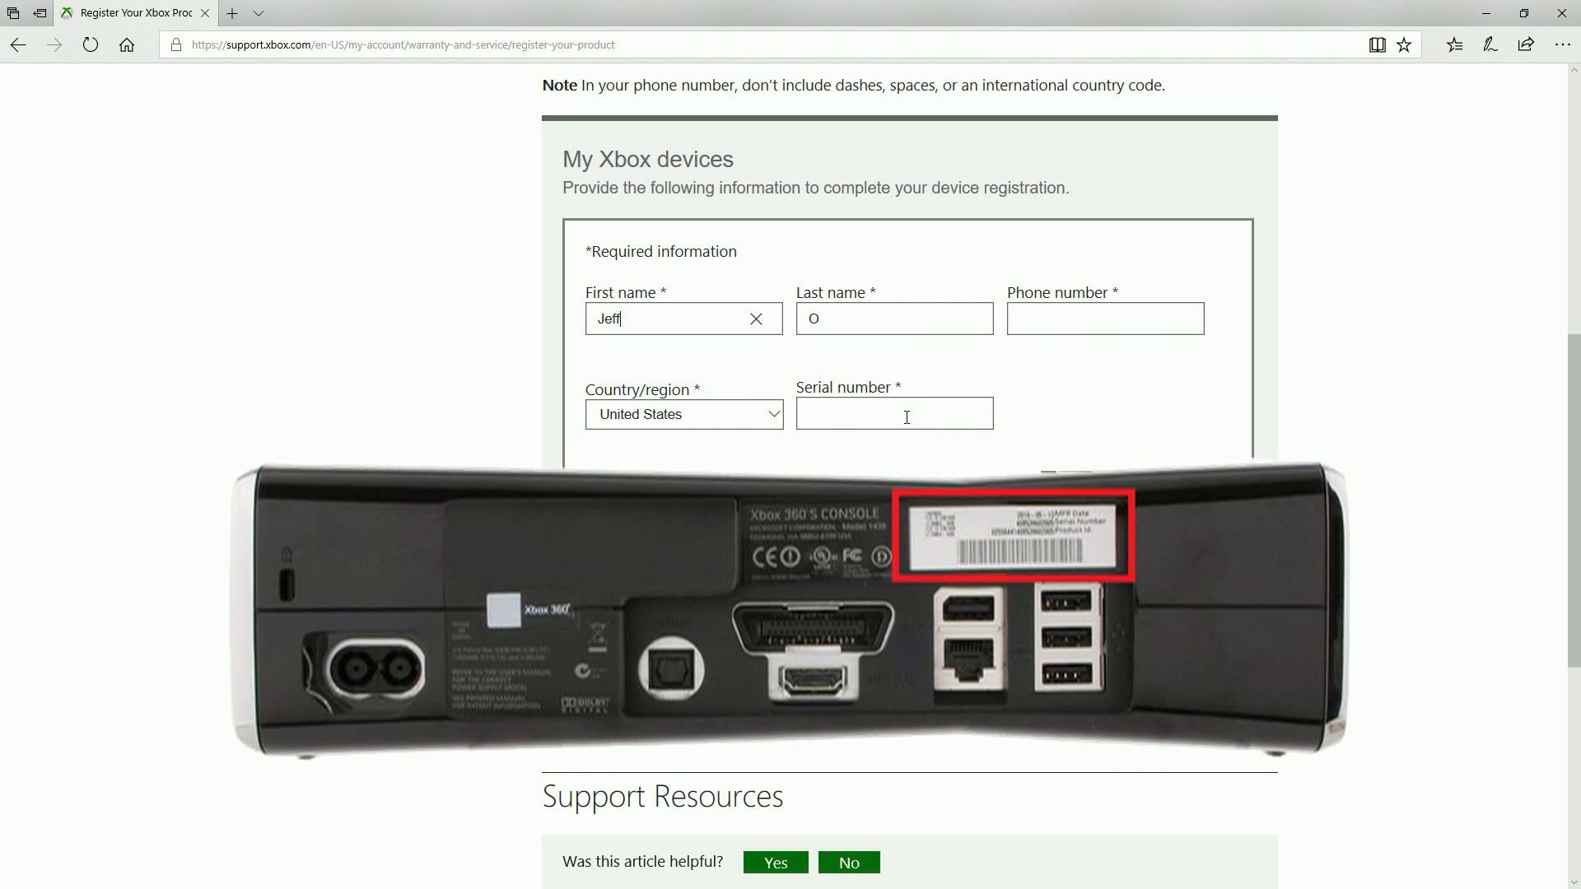
left_click(1103, 318)
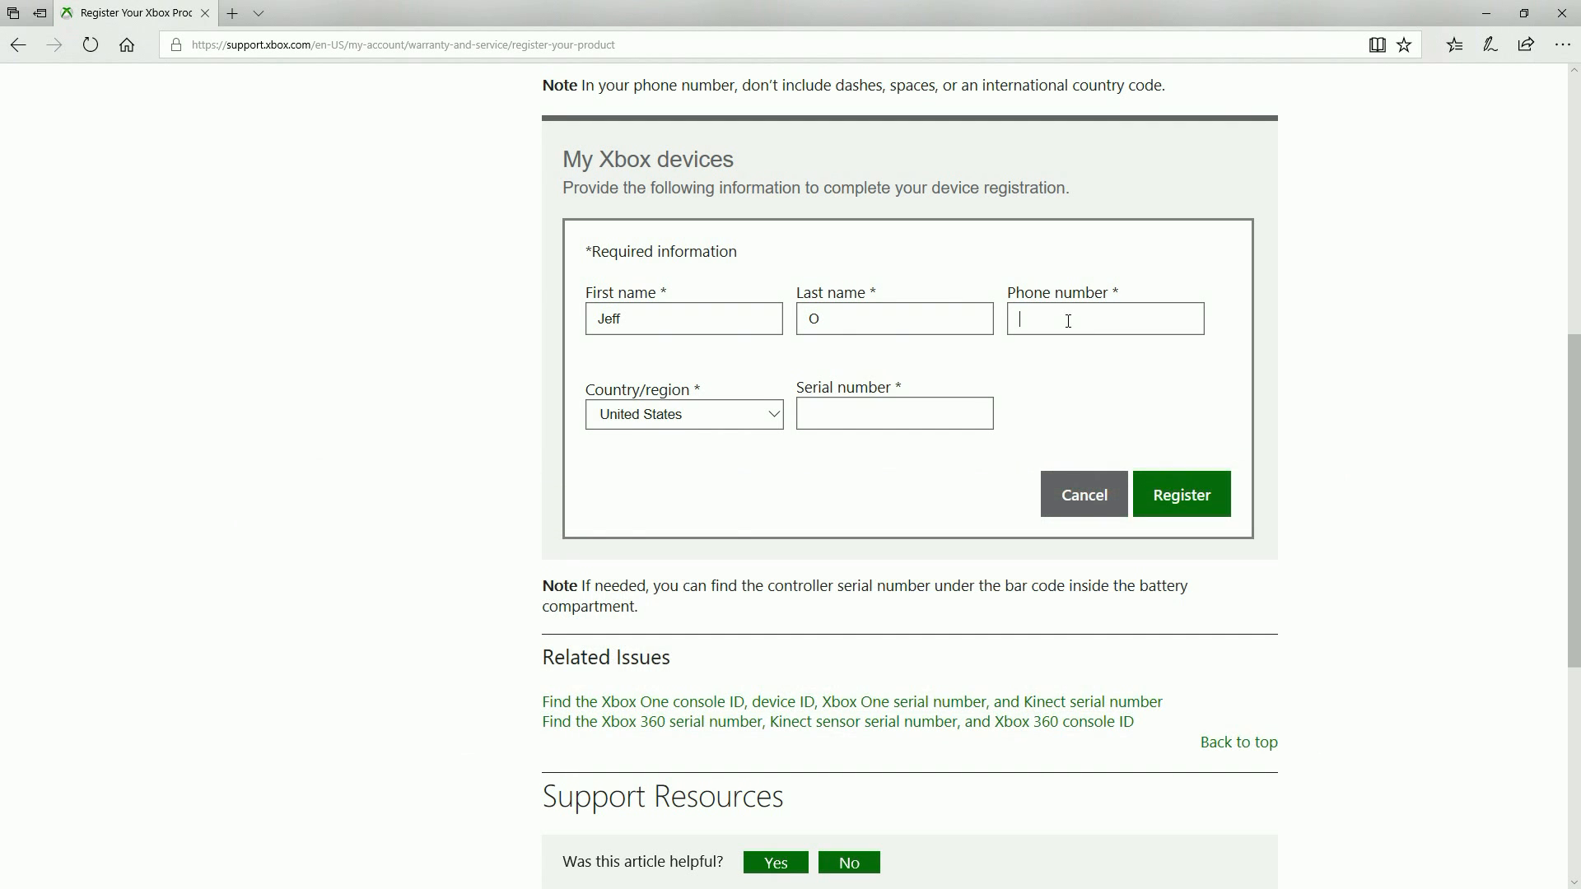
left_click(1180, 494)
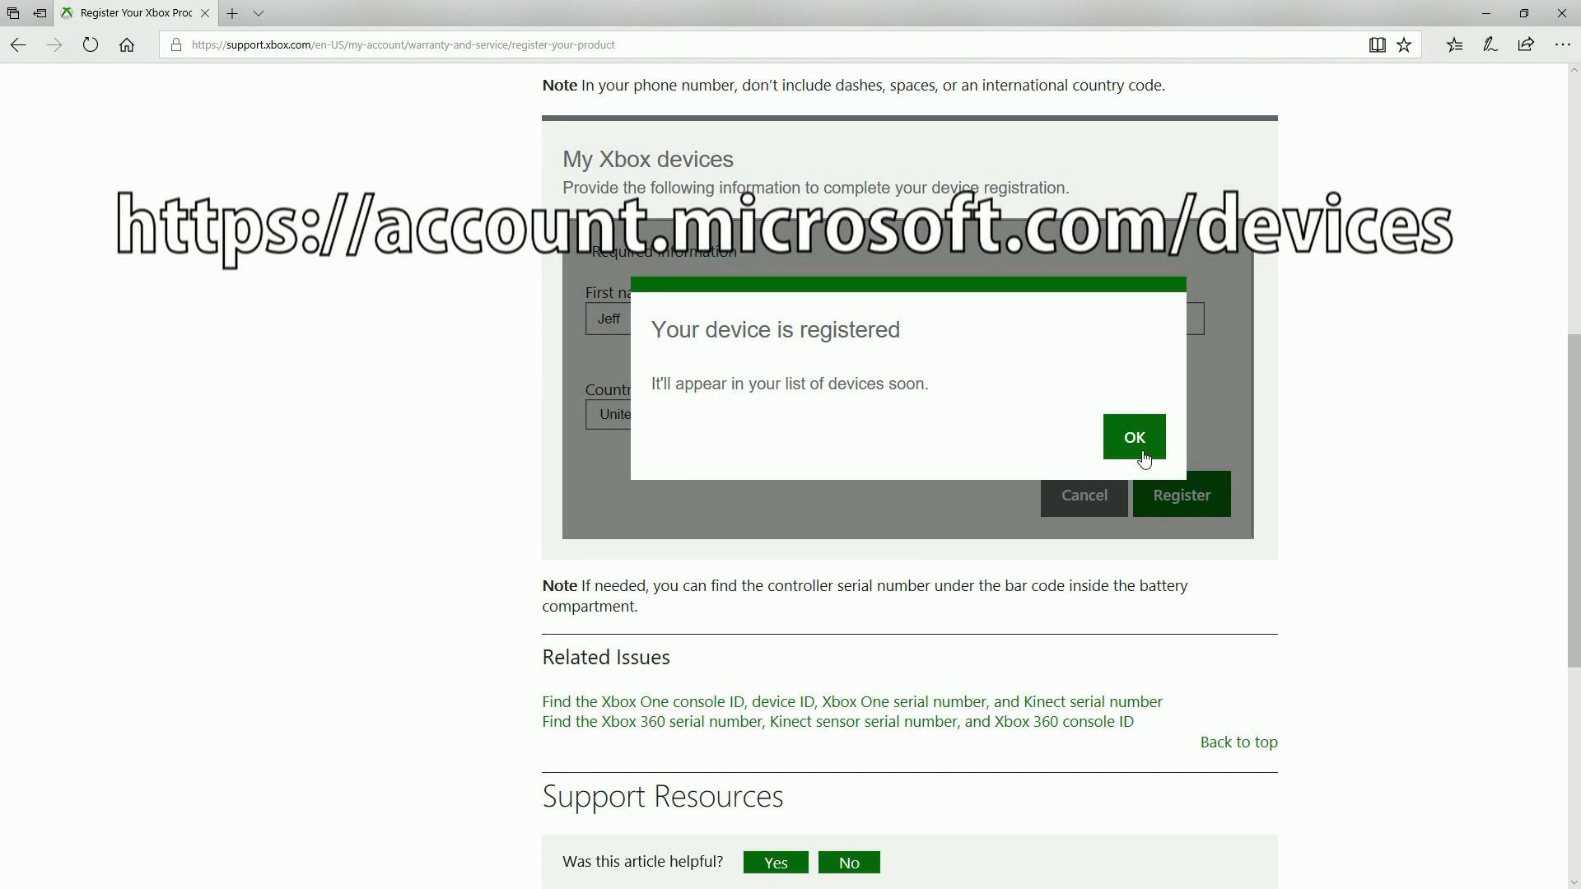
left_click(1133, 437)
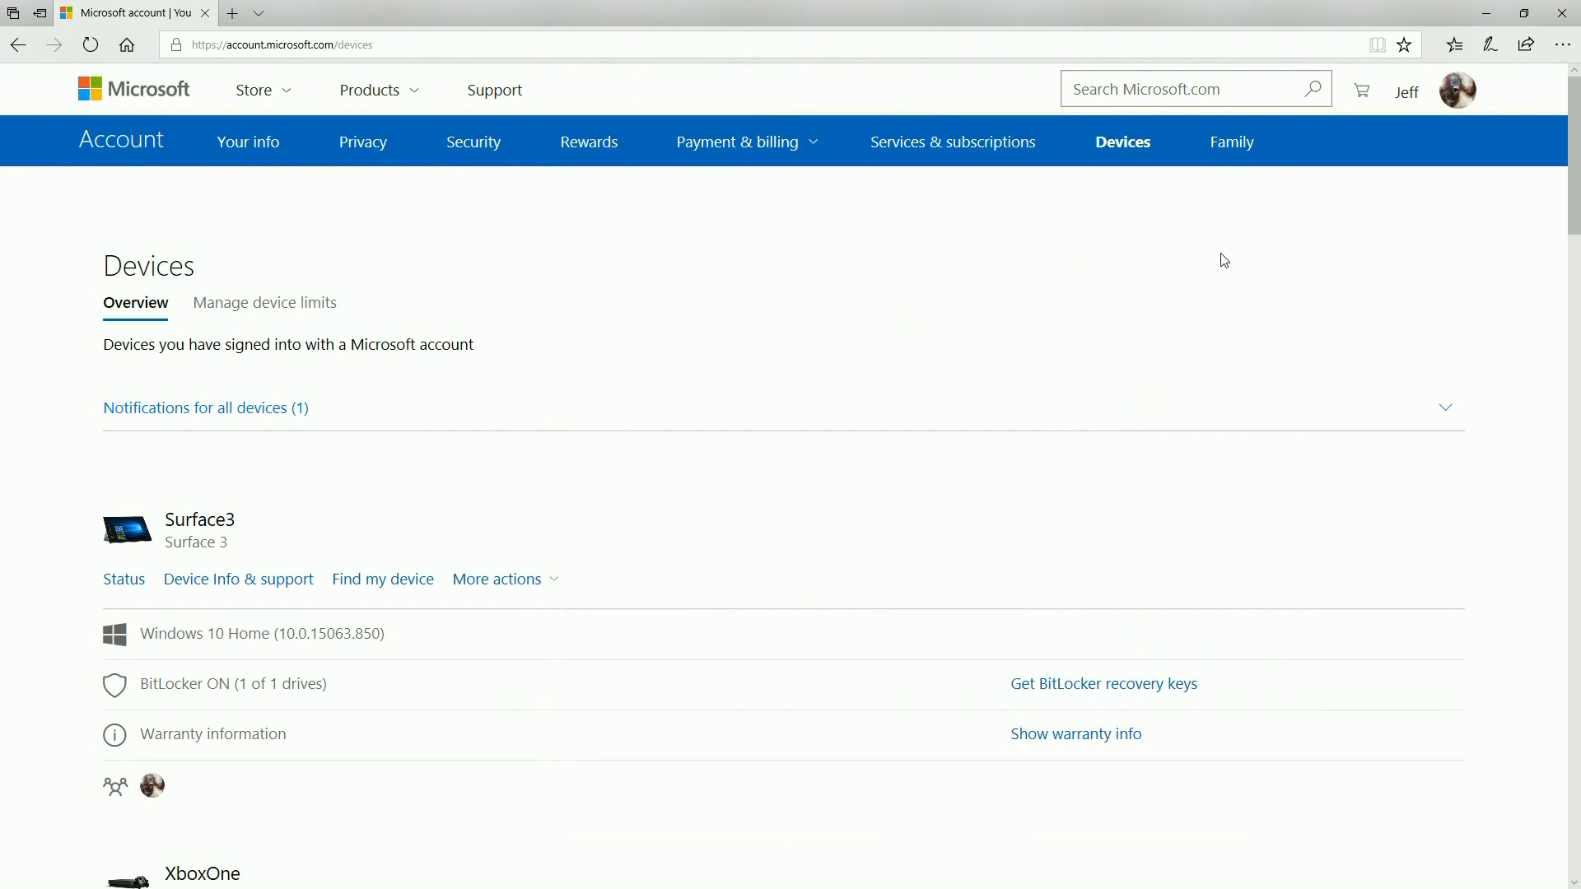
- Locate the Xbox 360 S Star Wars console in Devices, check its serial, return to the list
scroll("down", 3)
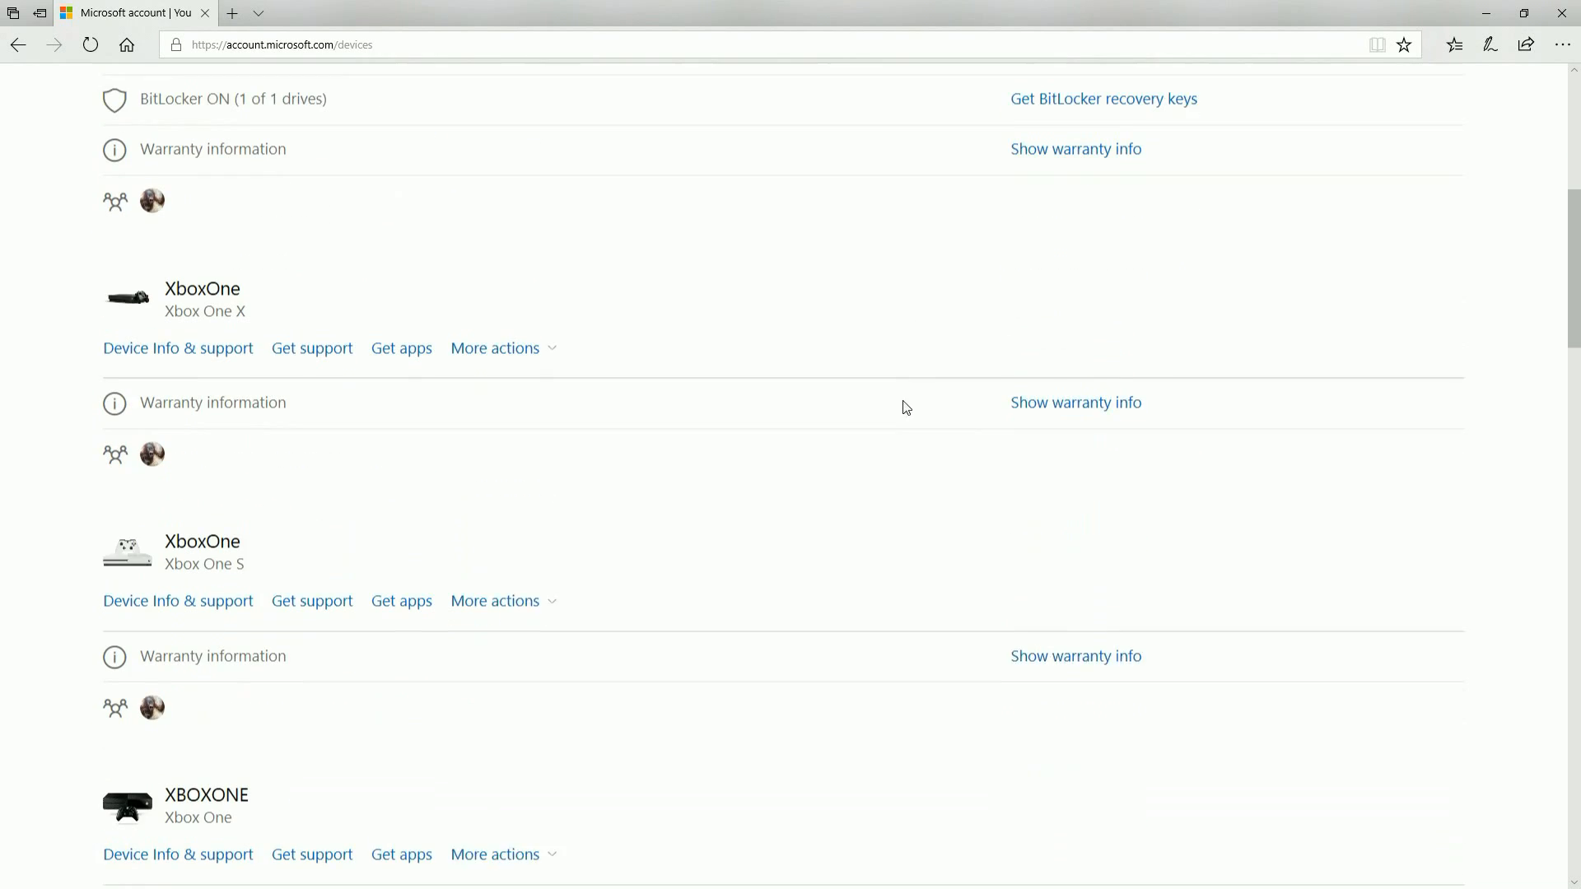
scroll("down", 3)
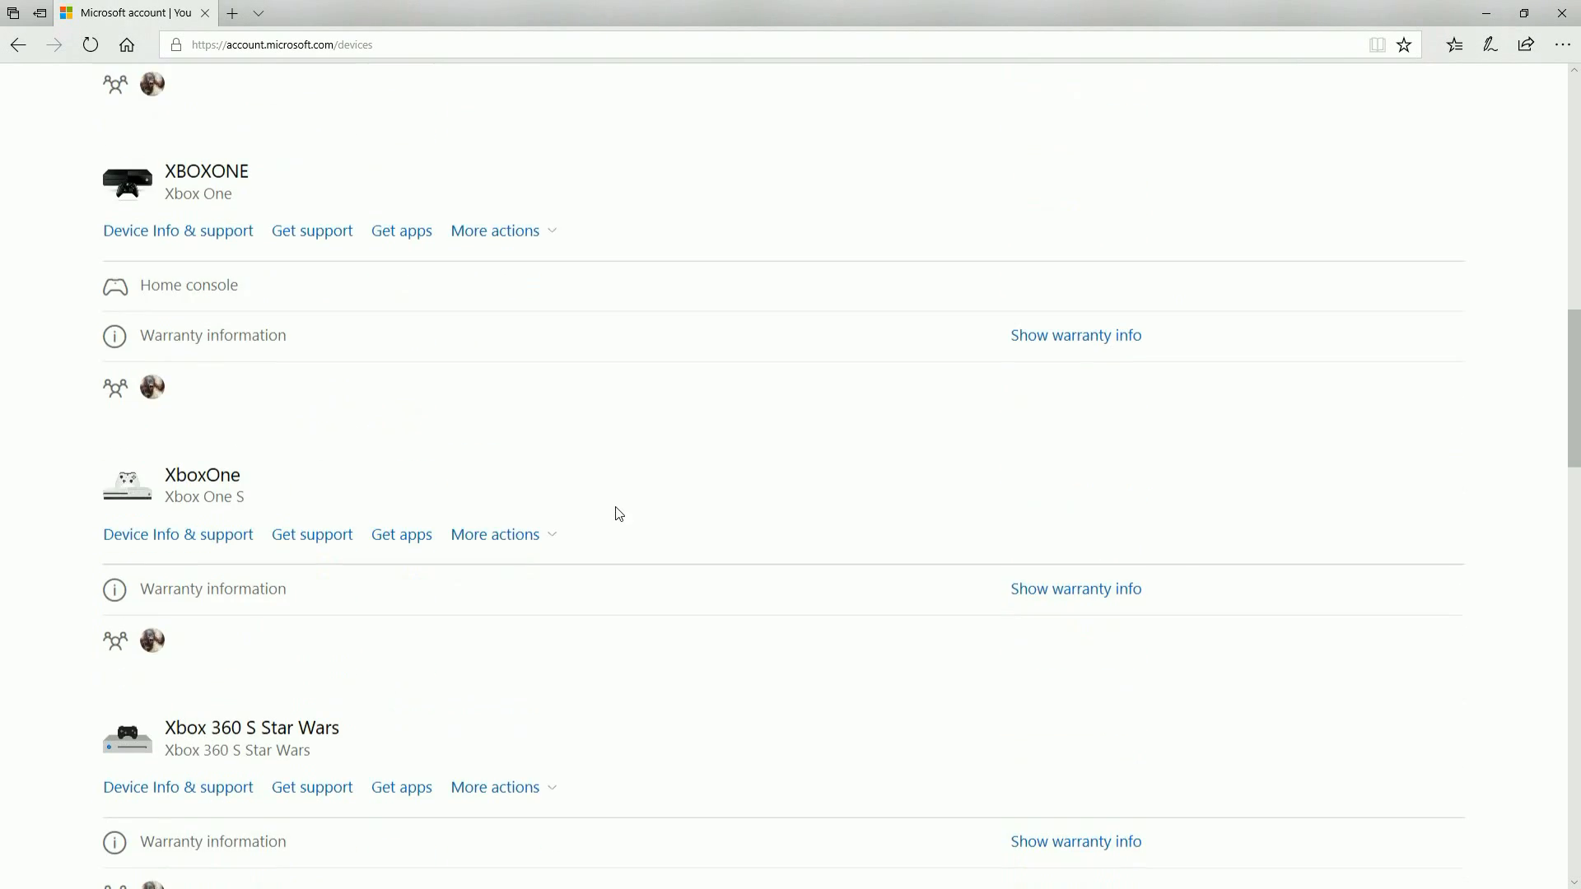
scroll("down", 3)
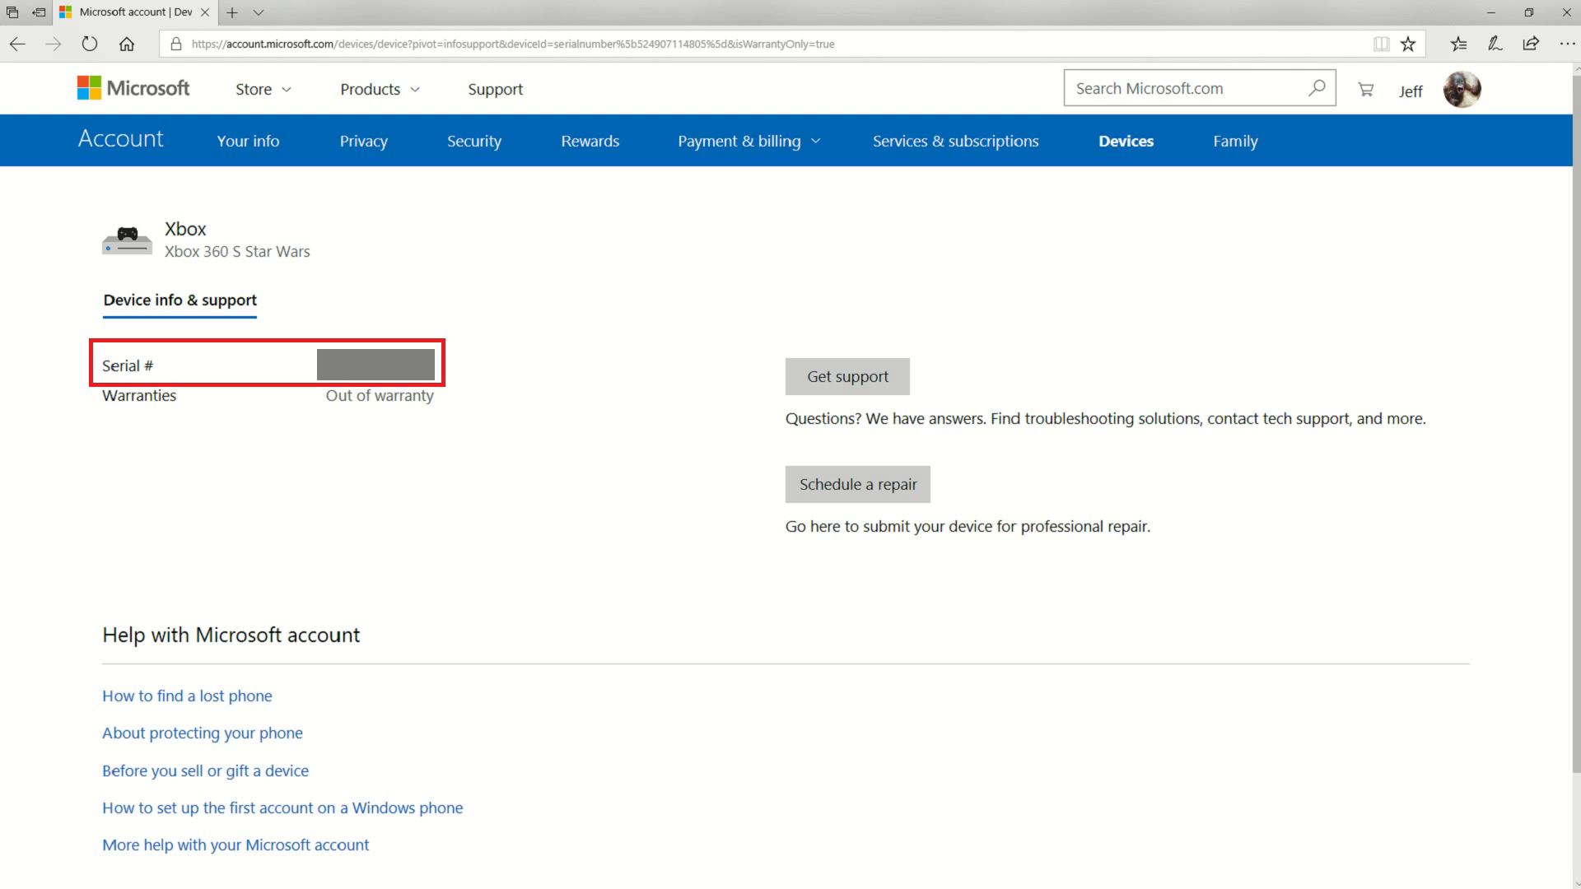
left_click(18, 43)
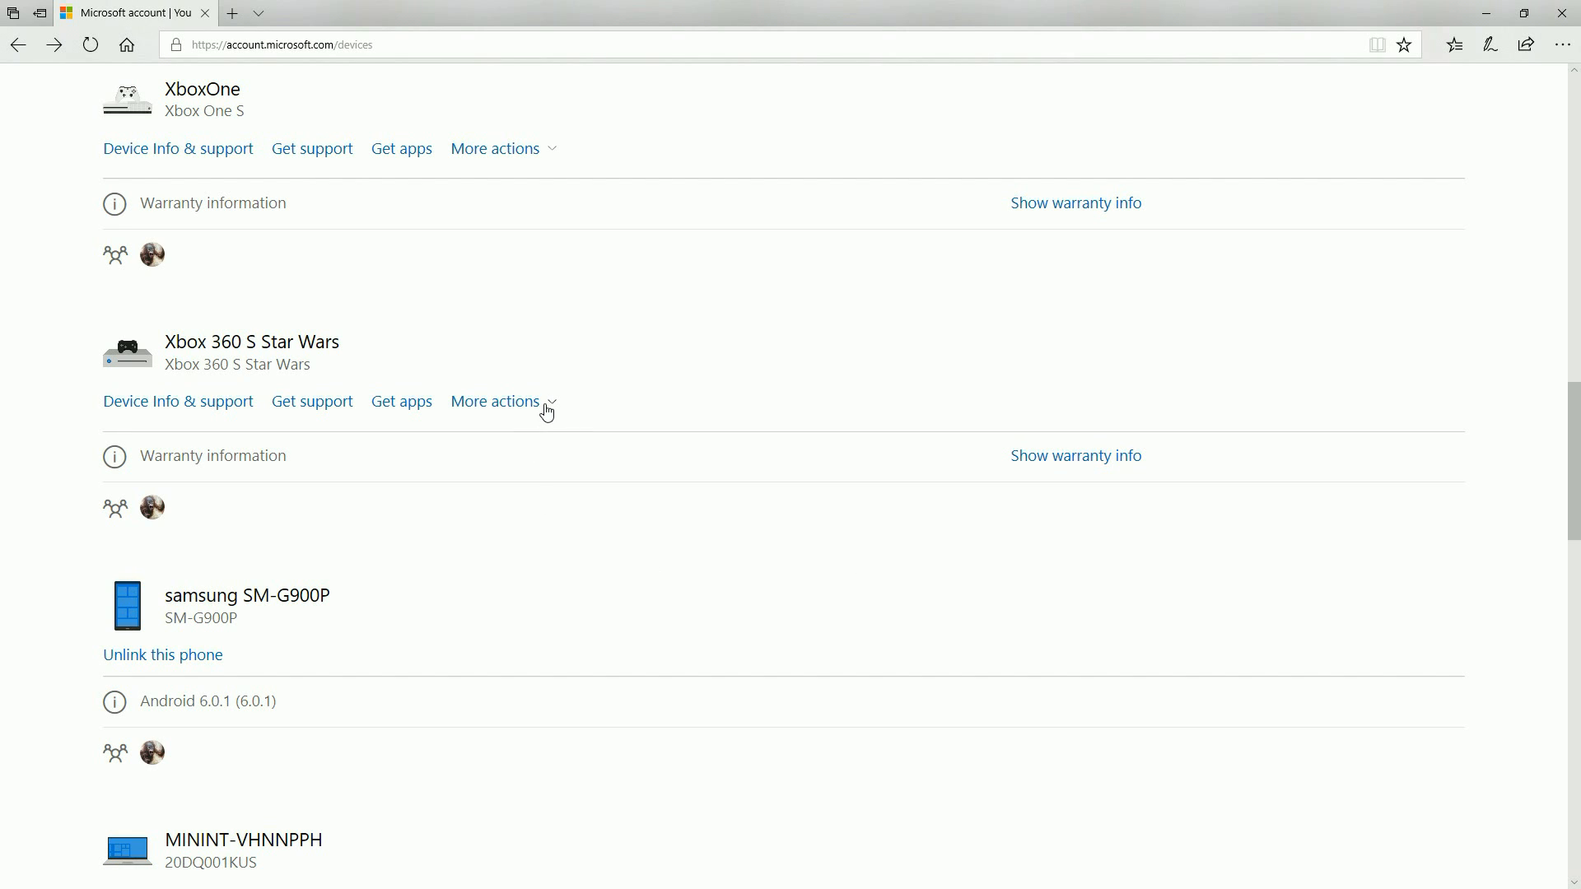
- Request a passcode reset code for the Xbox 360 S Star Wars via More actions
left_click(496, 402)
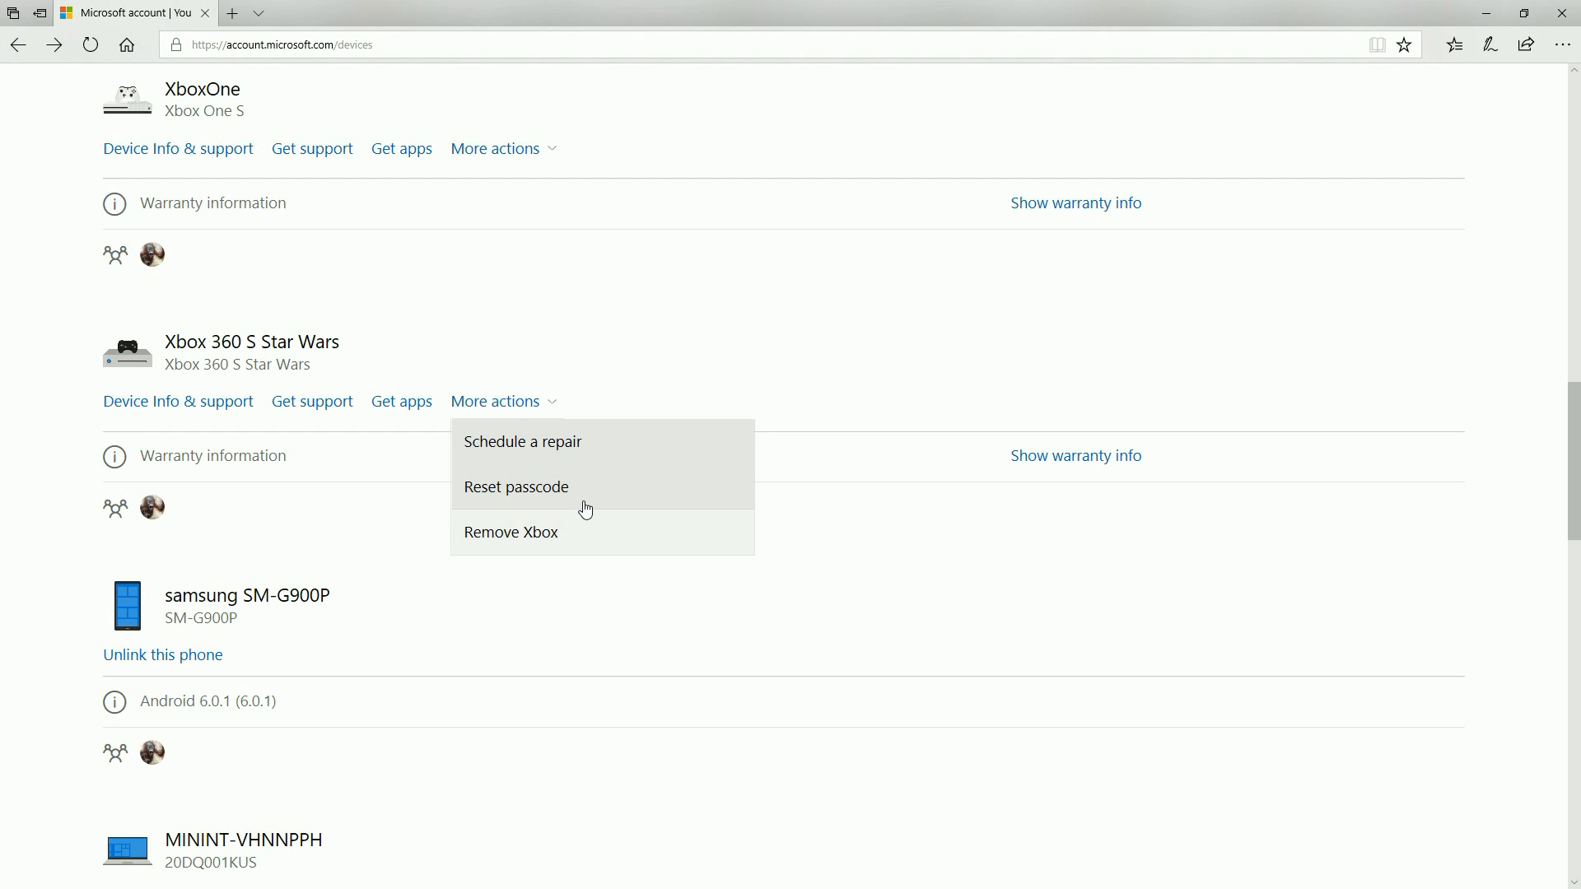
left_click(515, 487)
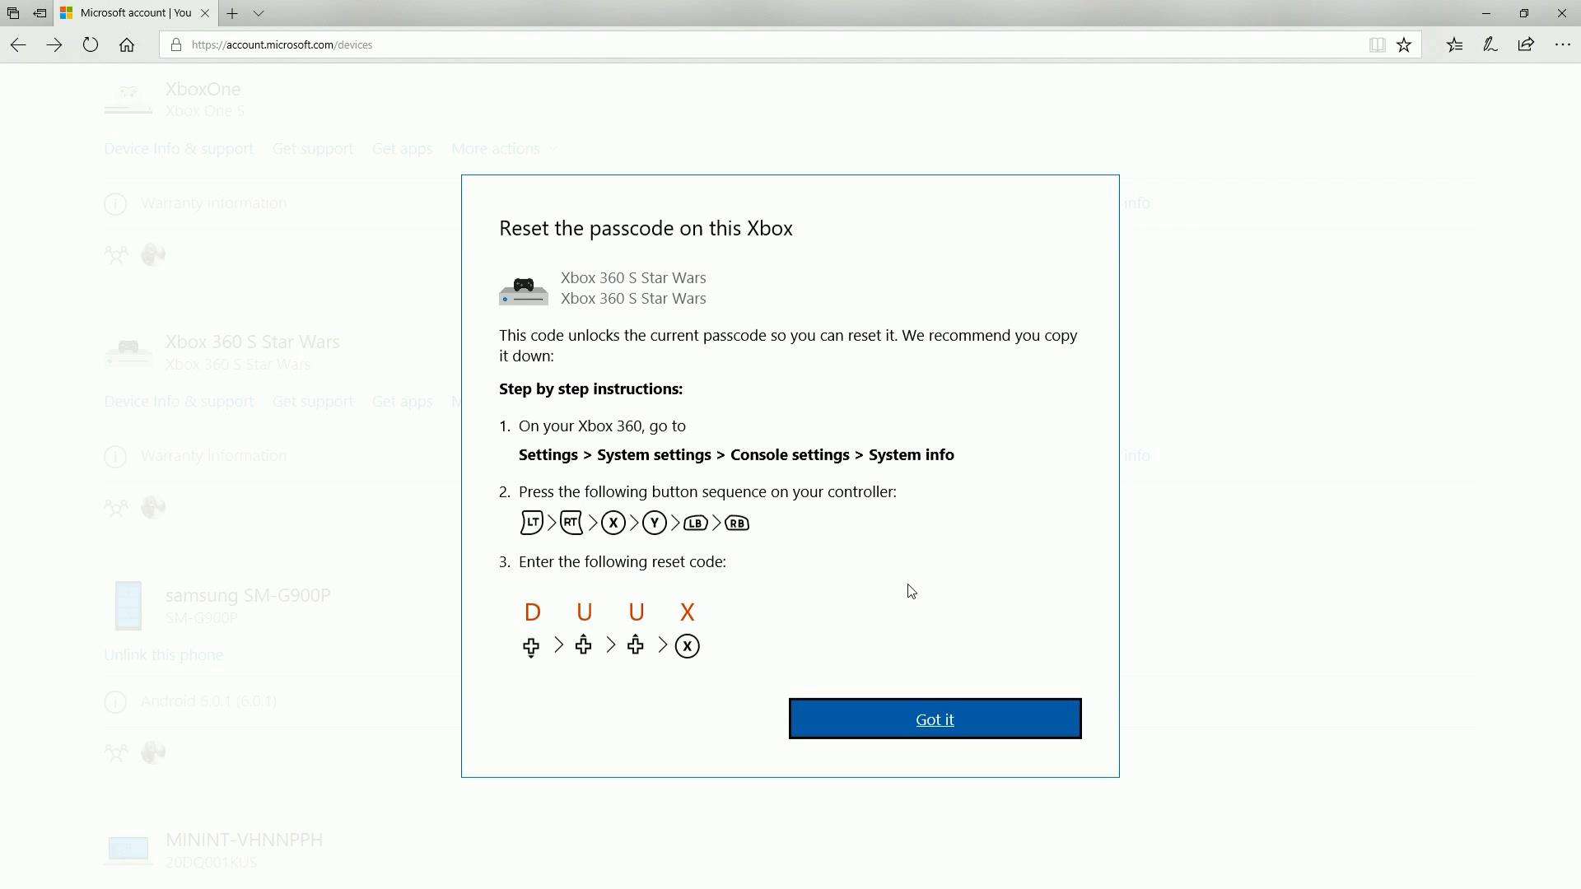
mouse_move(925, 583)
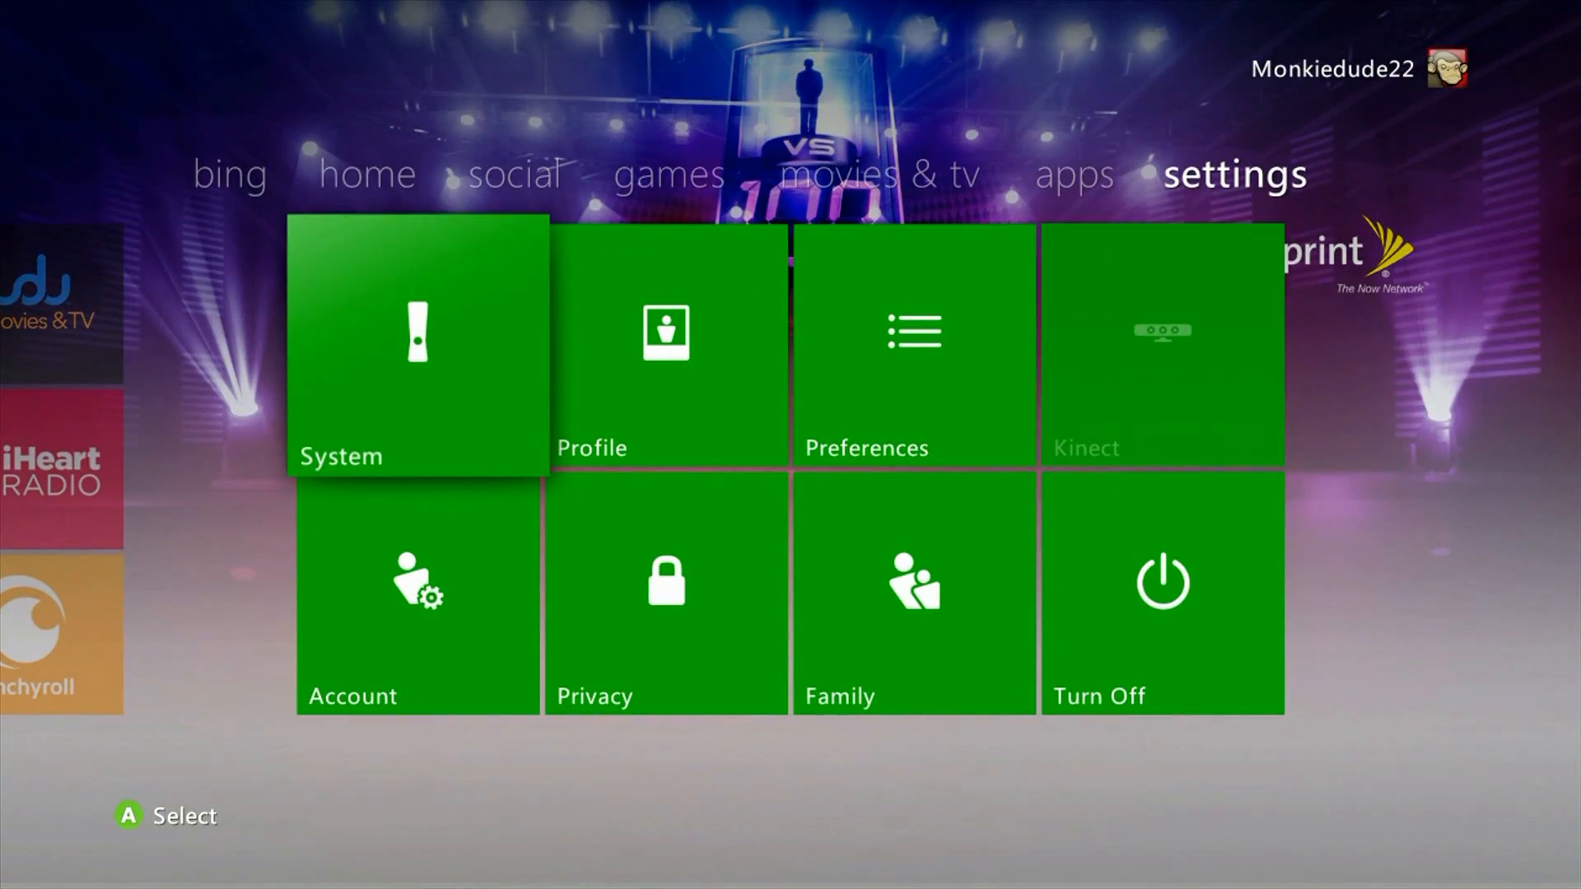
- Navigate System > Console Settings > System Info to enter the reset code
left_click(416, 348)
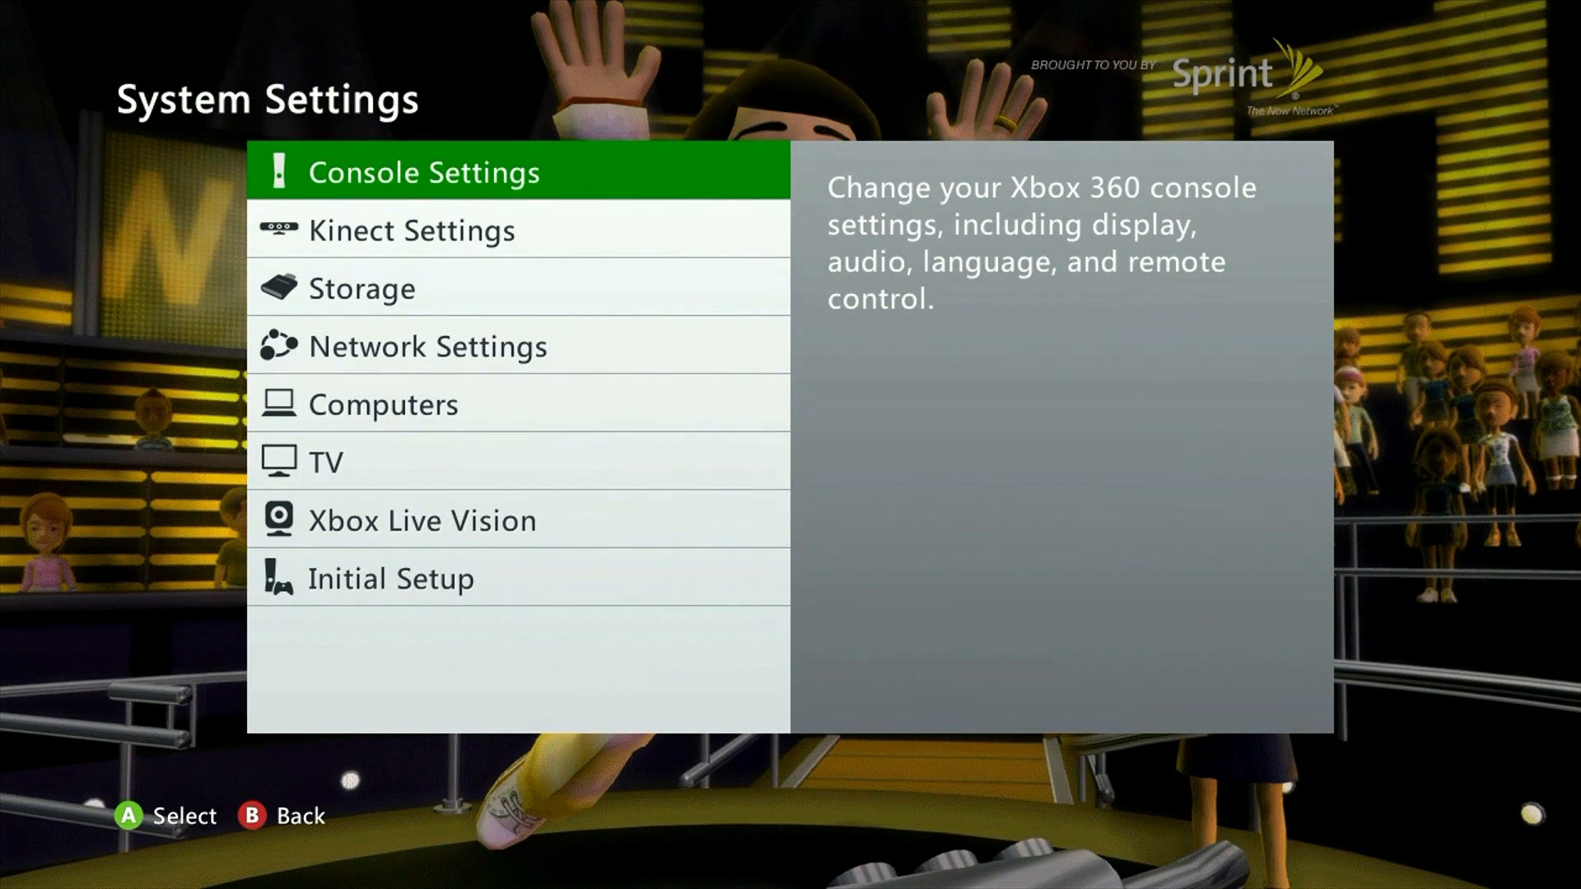
left_click(421, 171)
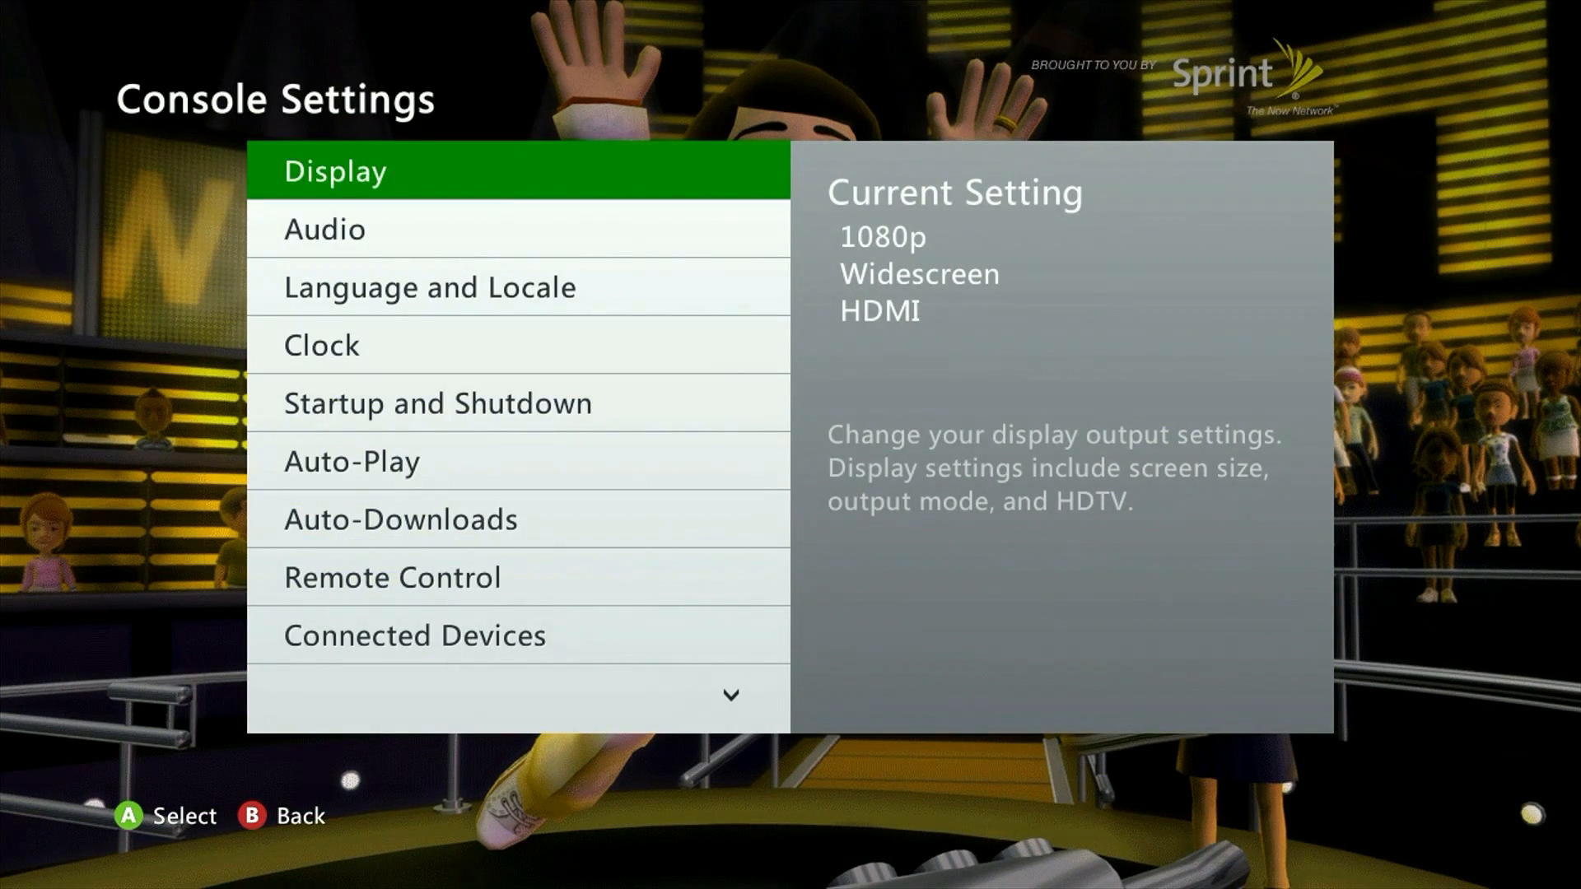
left_click(413, 635)
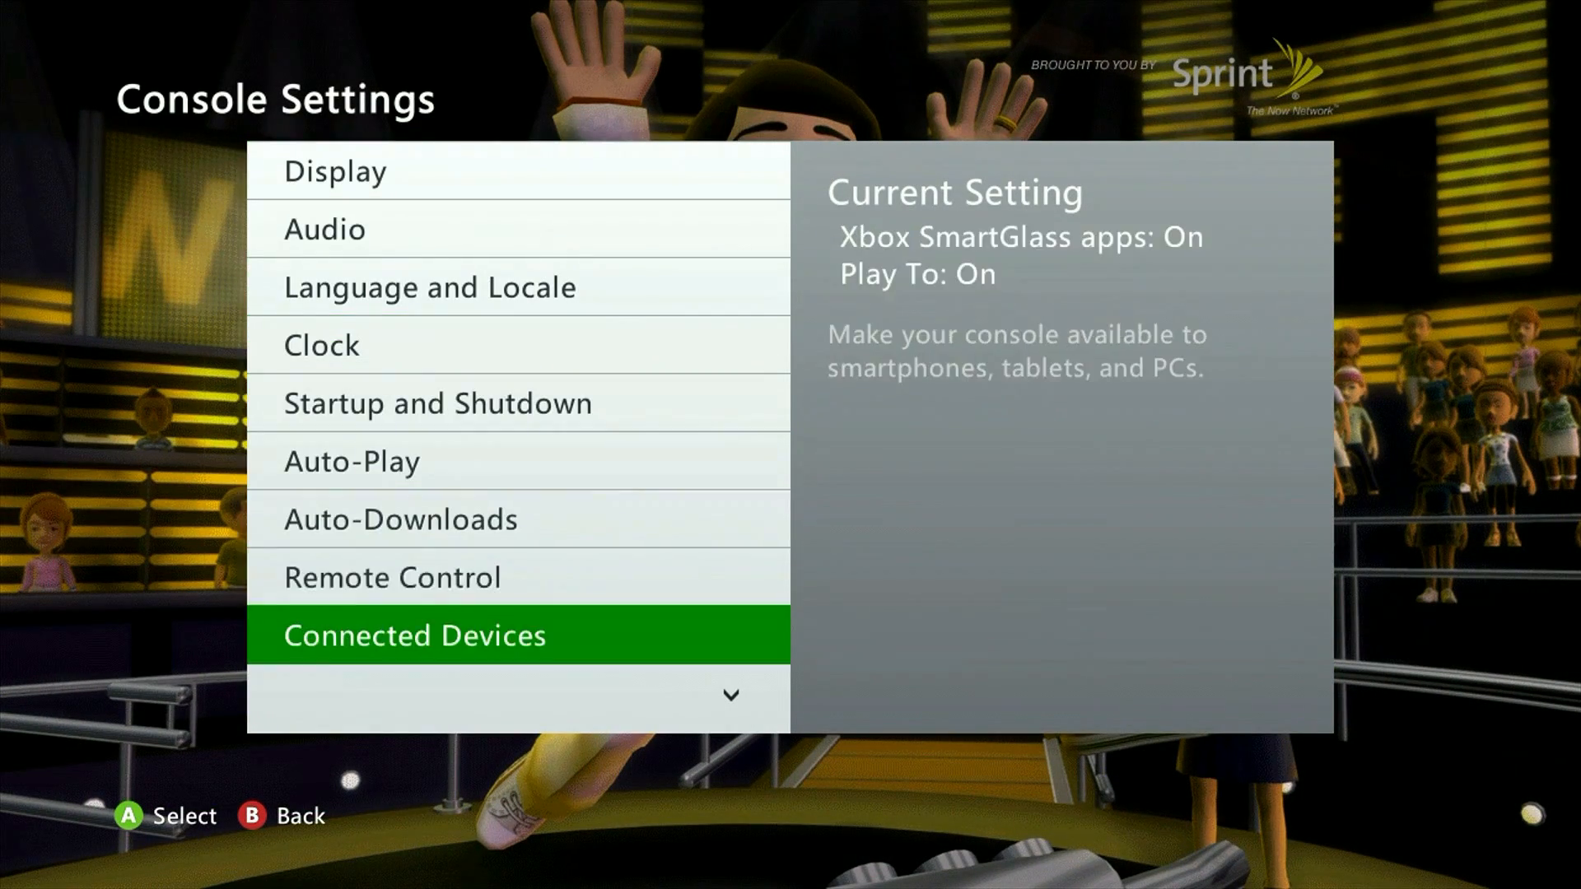
scroll("down", 3)
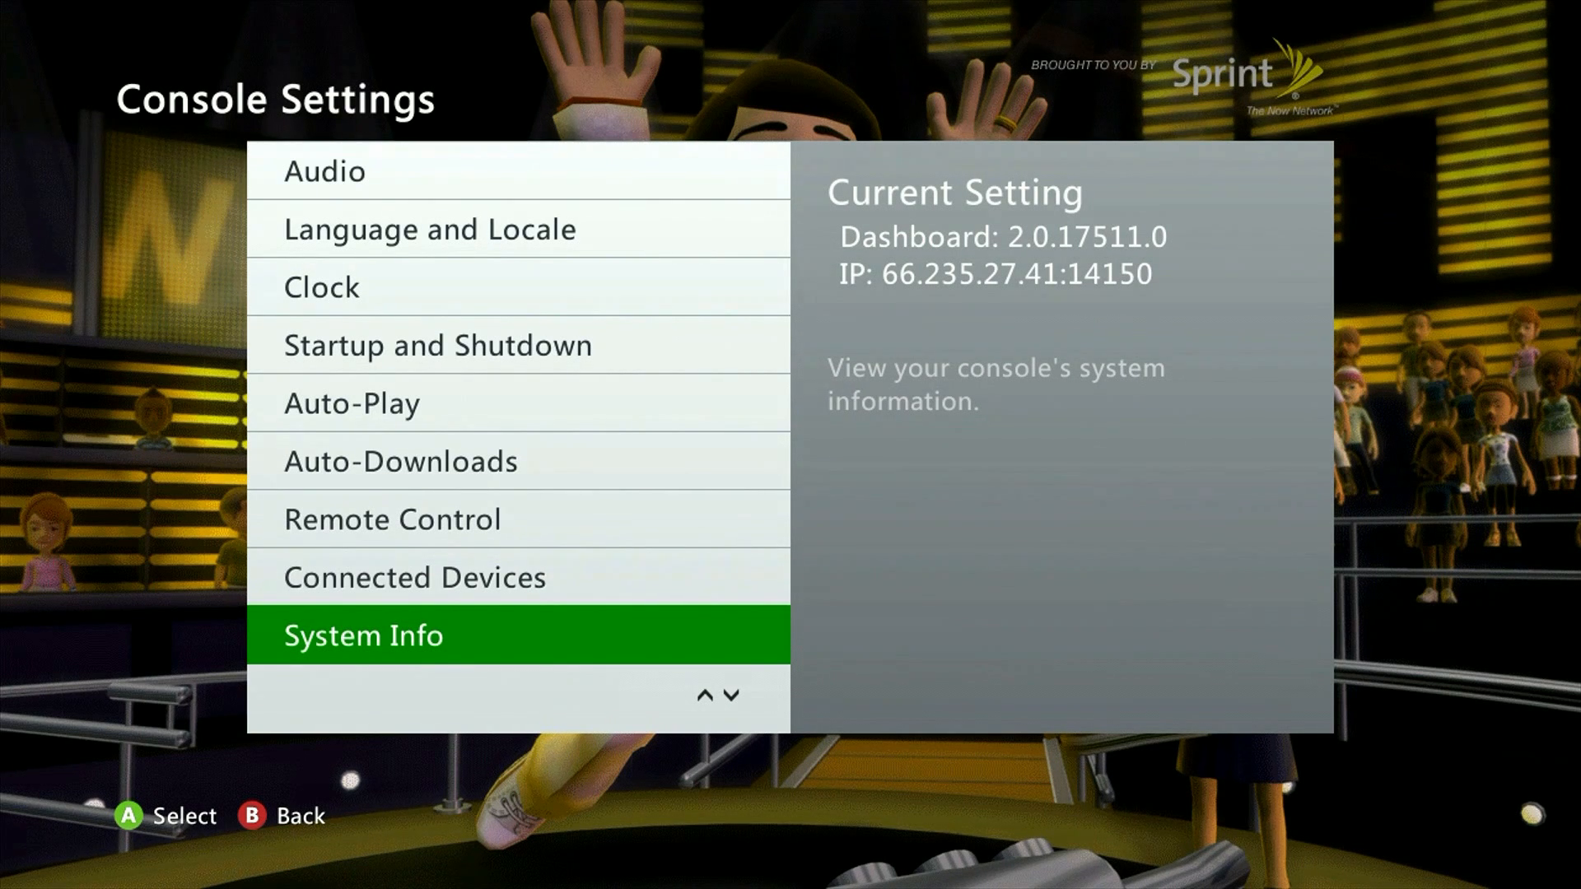
left_click(365, 635)
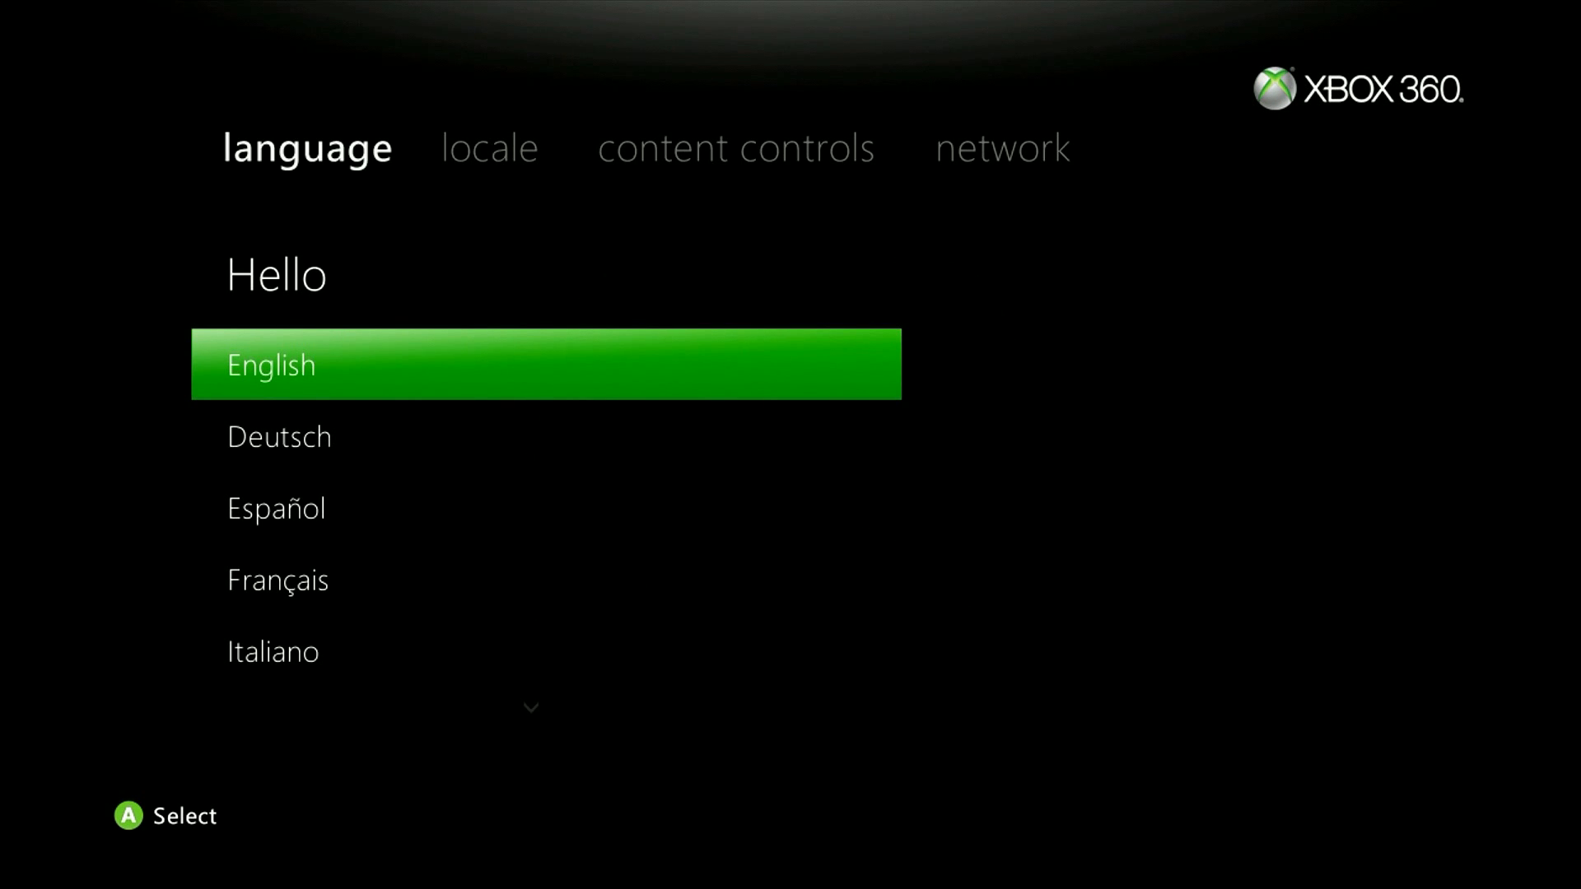
- Select English in setup, then reach Content Controls via the Family tile
left_click(489, 146)
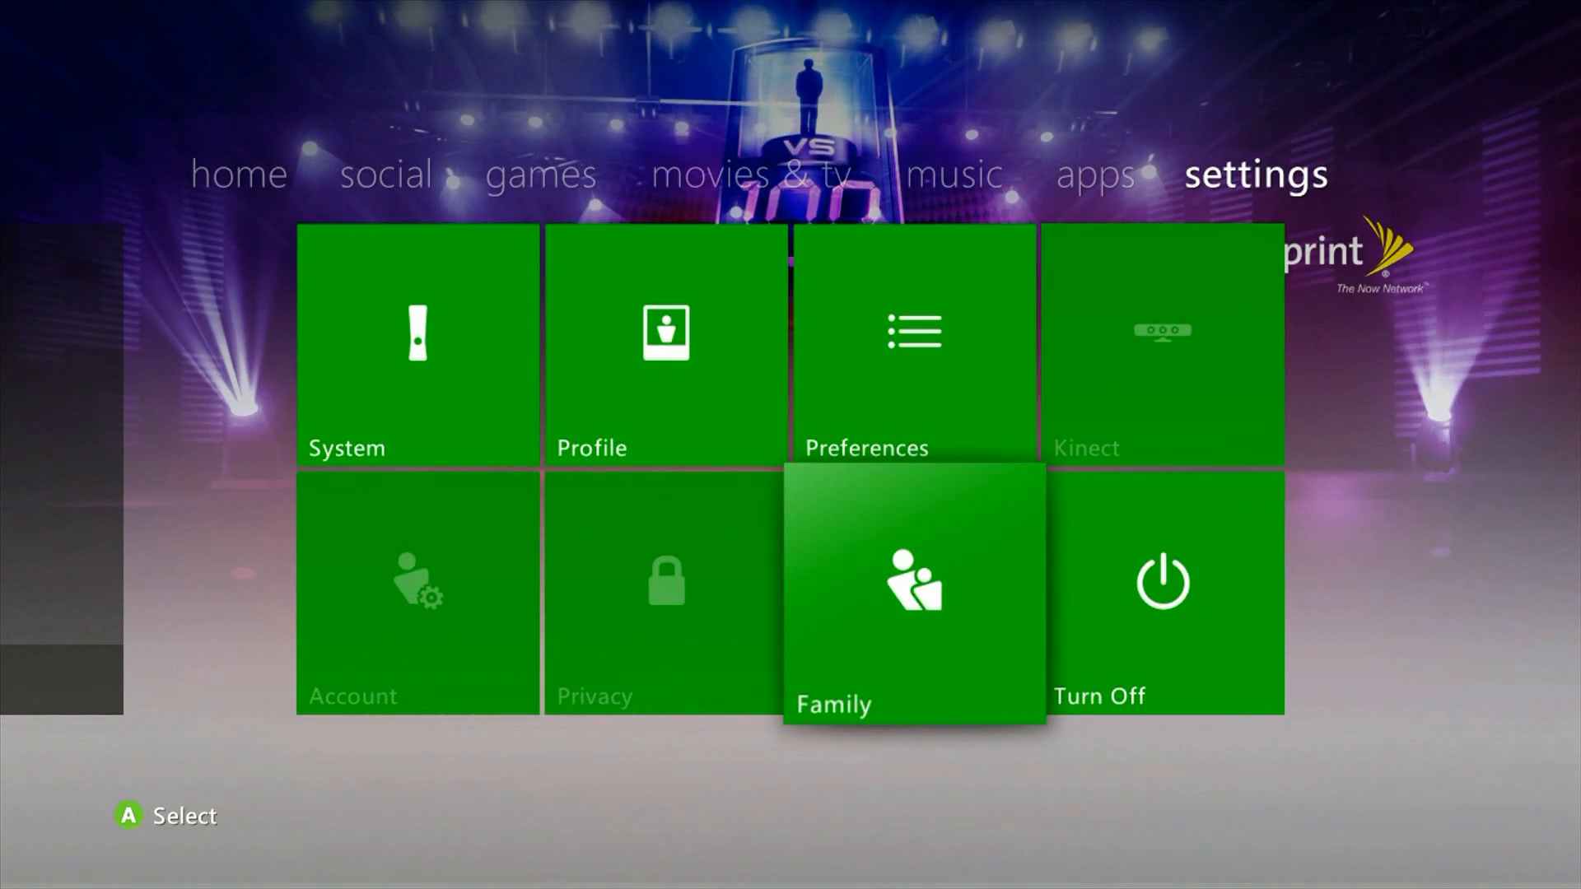
left_click(914, 595)
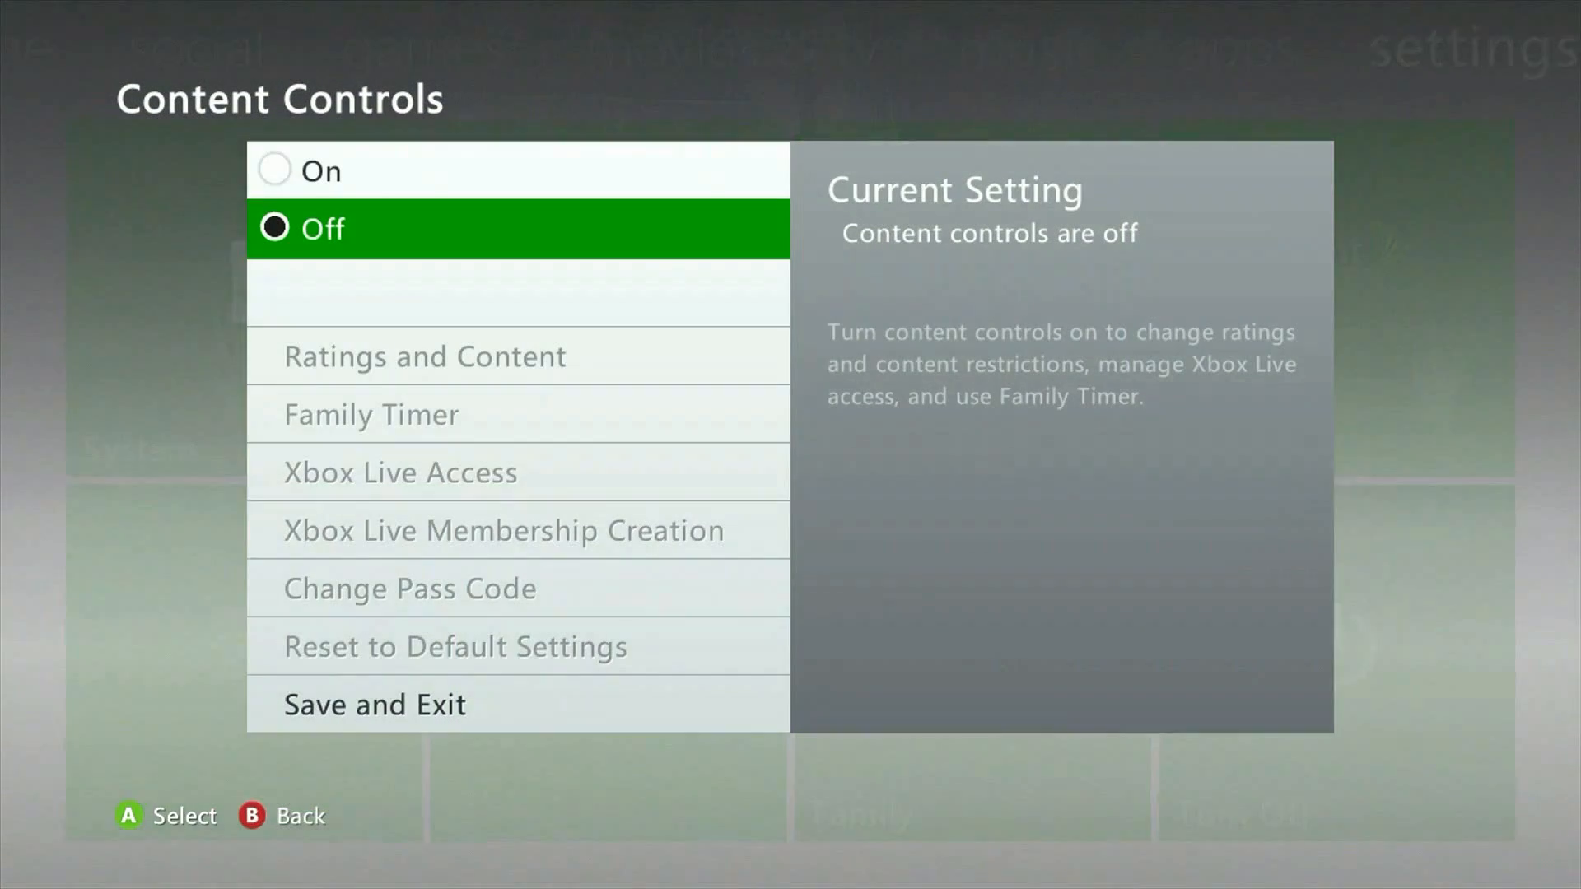